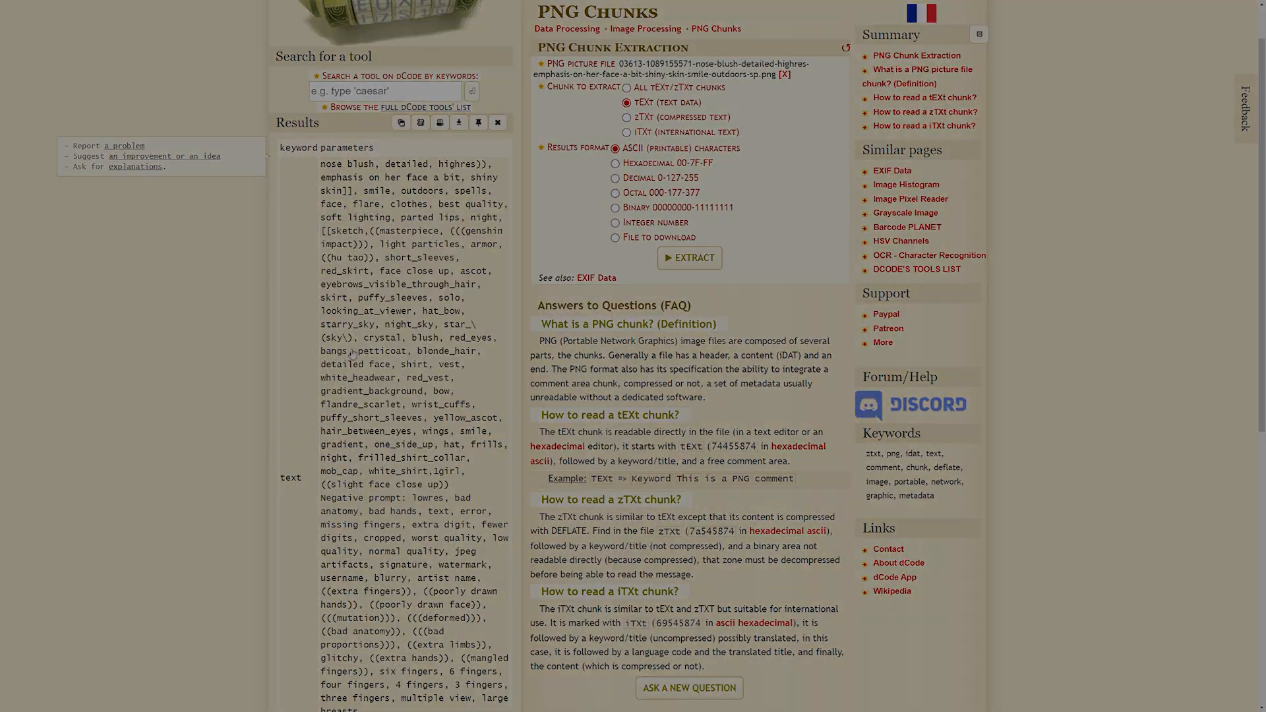
# Step: View the same PNG as raw text, showing the prompt after the tEXt parameters chunk
pyautogui.click(688, 257)
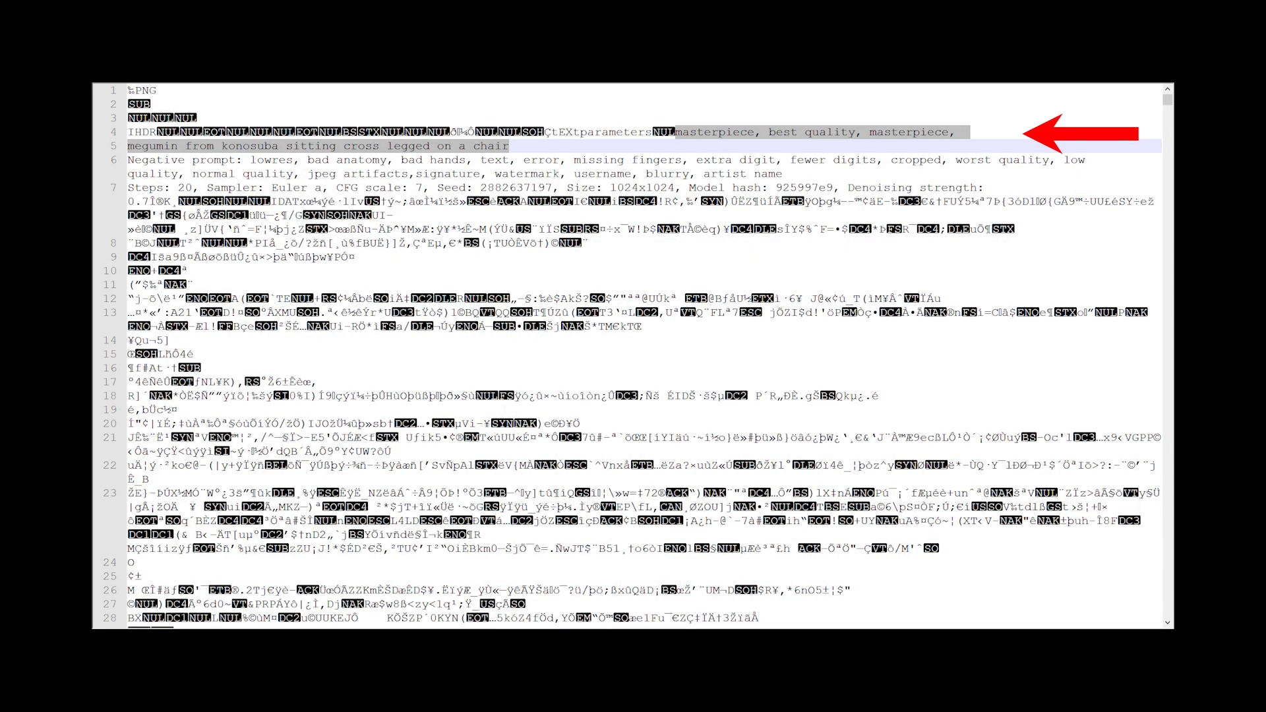